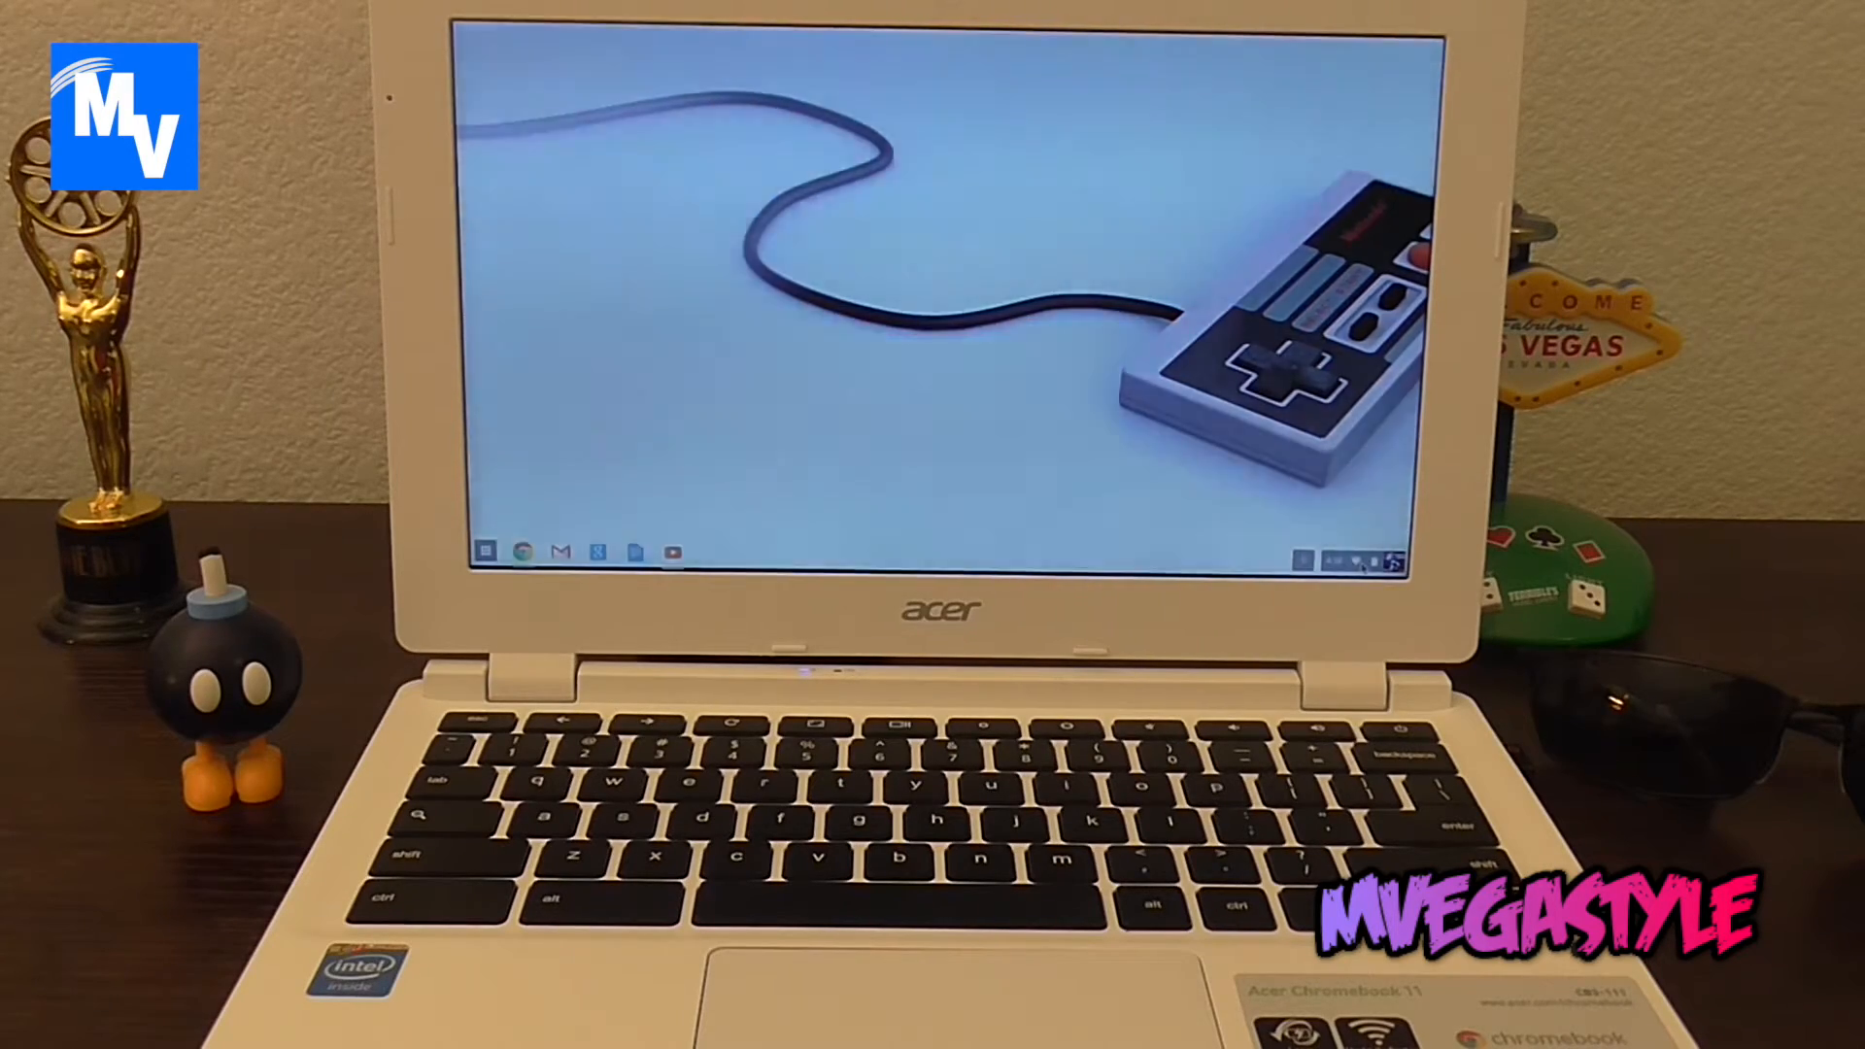
# - Open the quick settings panel from the status area at the bottom-right of the shelf
pyautogui.click(1353, 562)
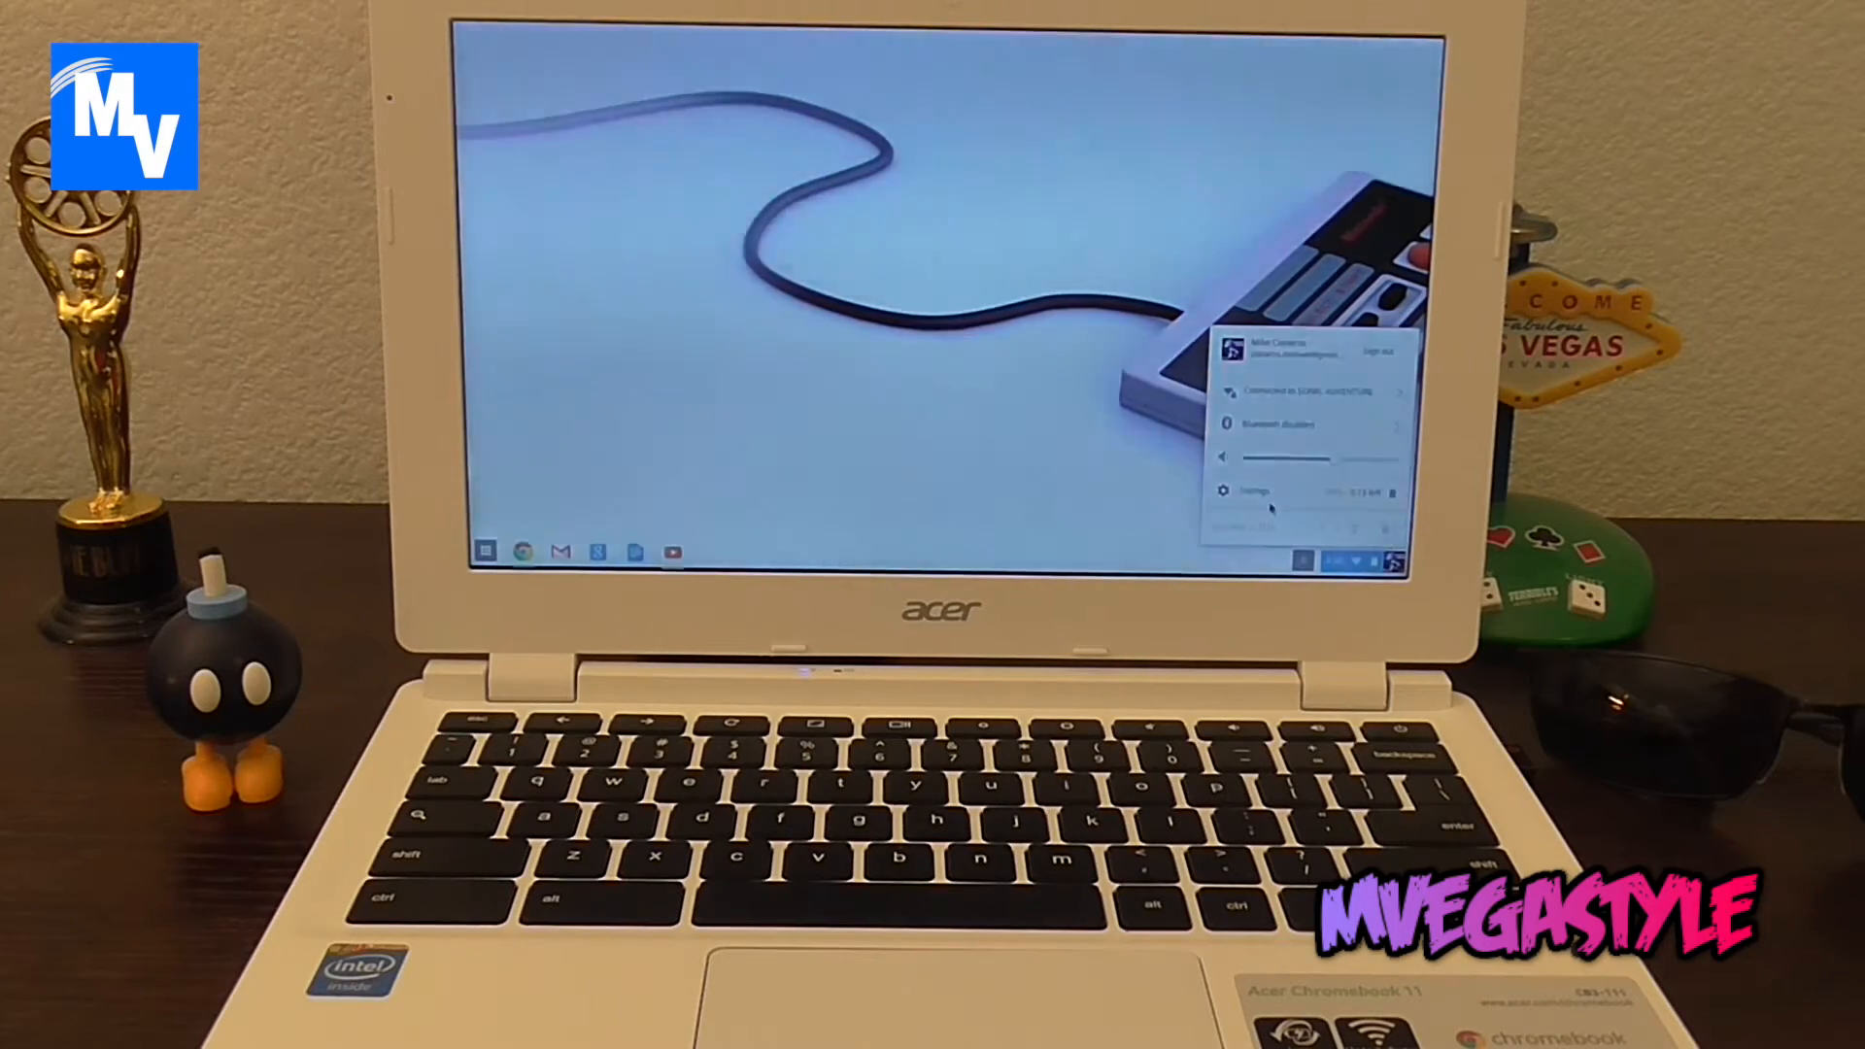
# - Open Settings, then show the wallpaper gallery with all categories
pyautogui.click(1253, 489)
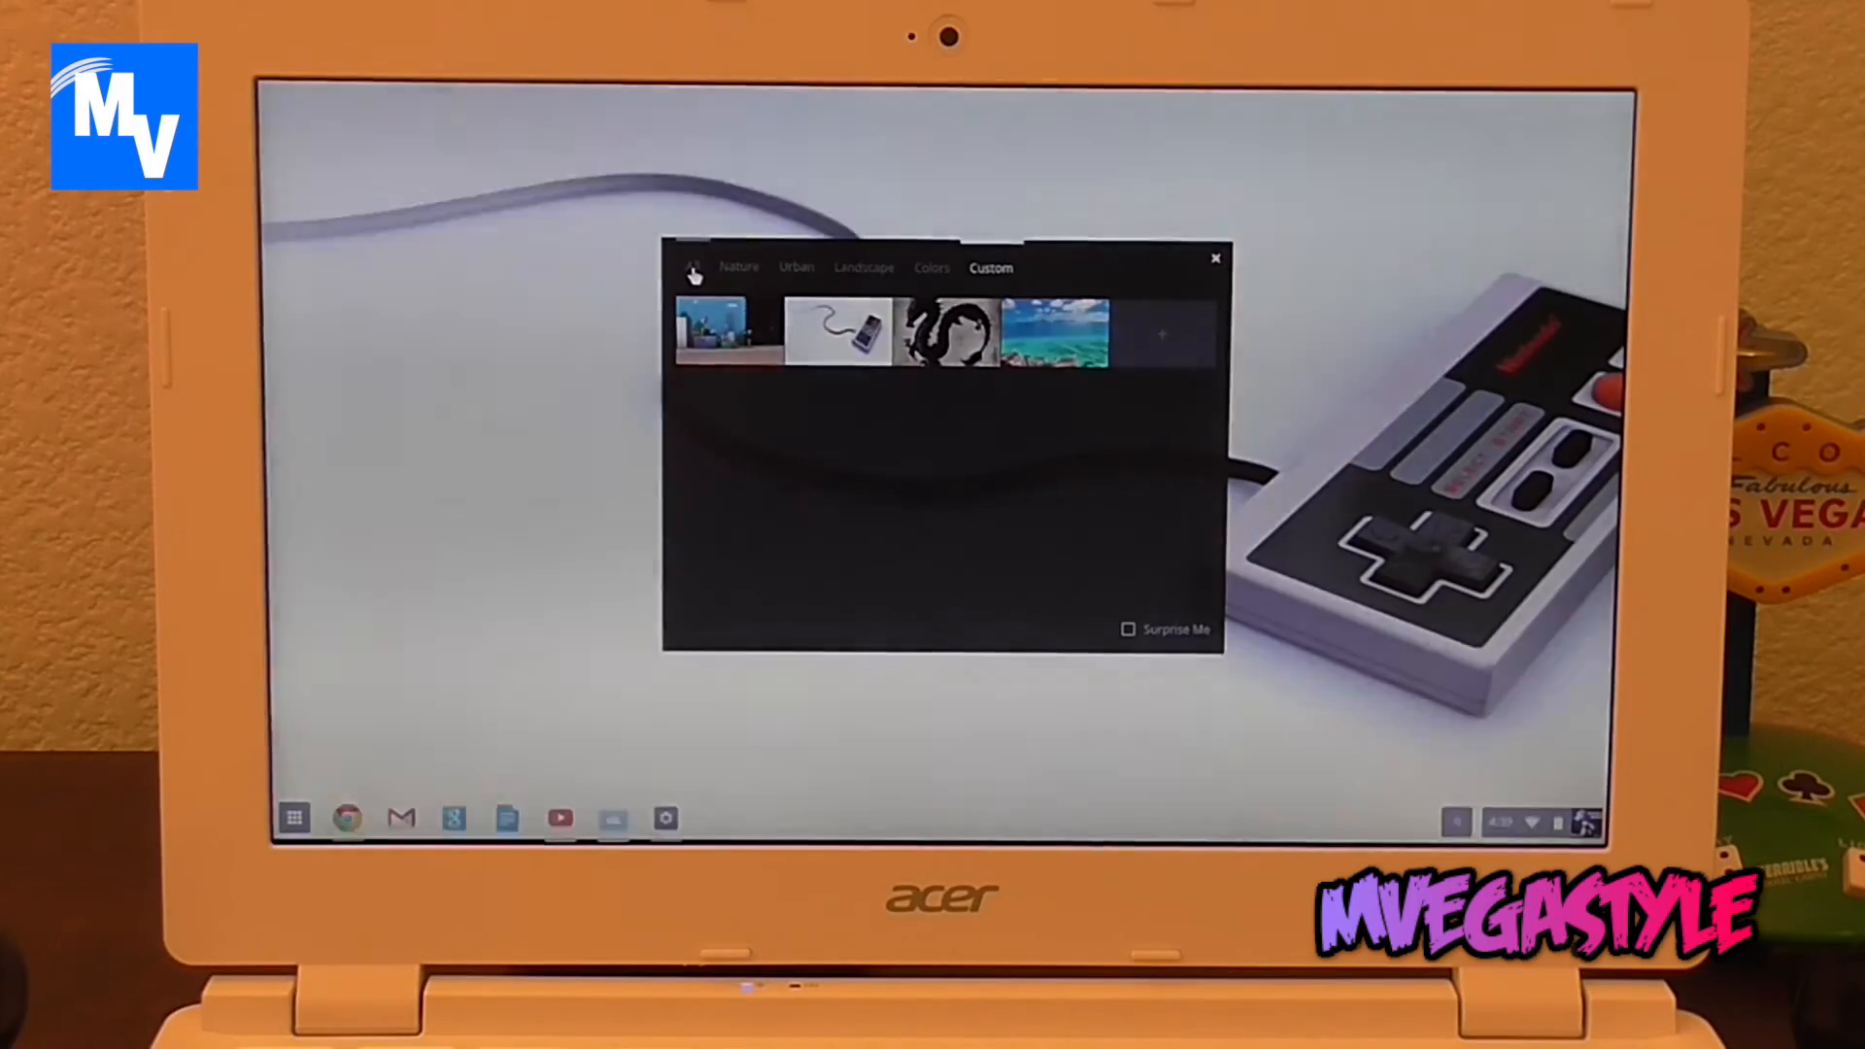
pyautogui.click(693, 267)
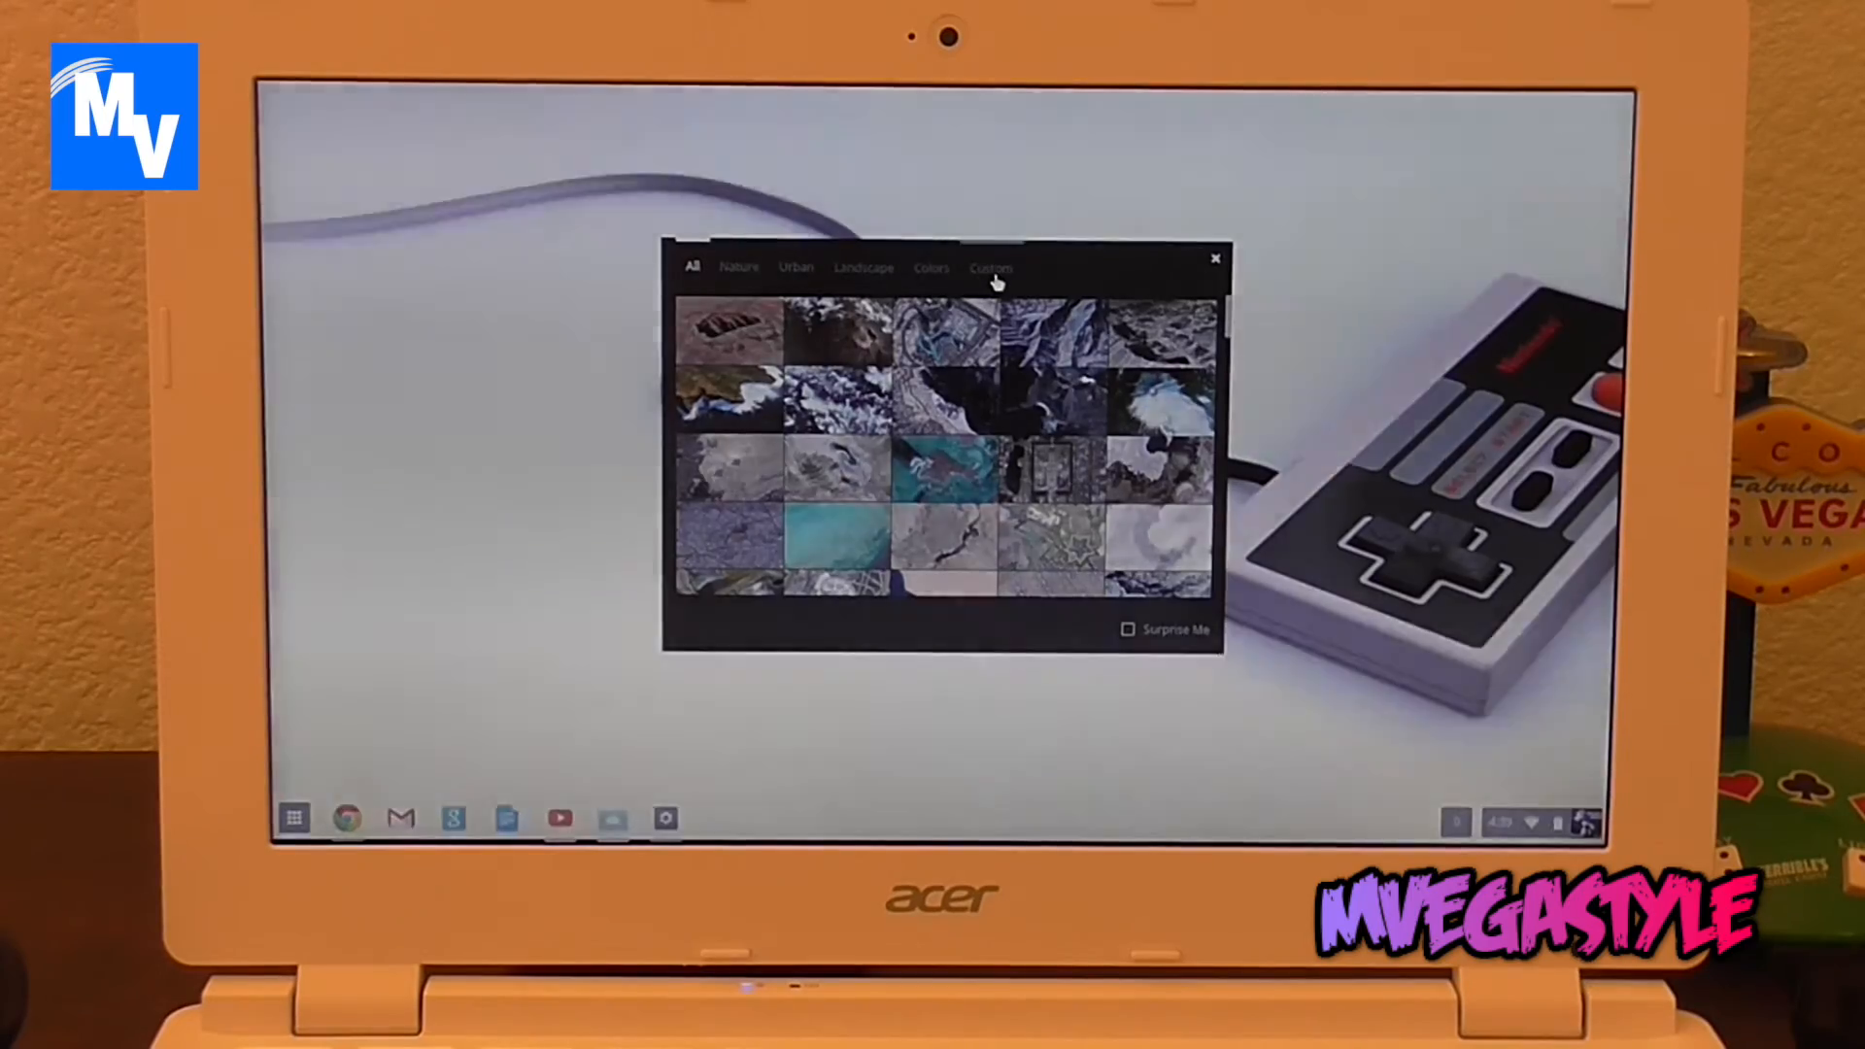
pyautogui.click(990, 269)
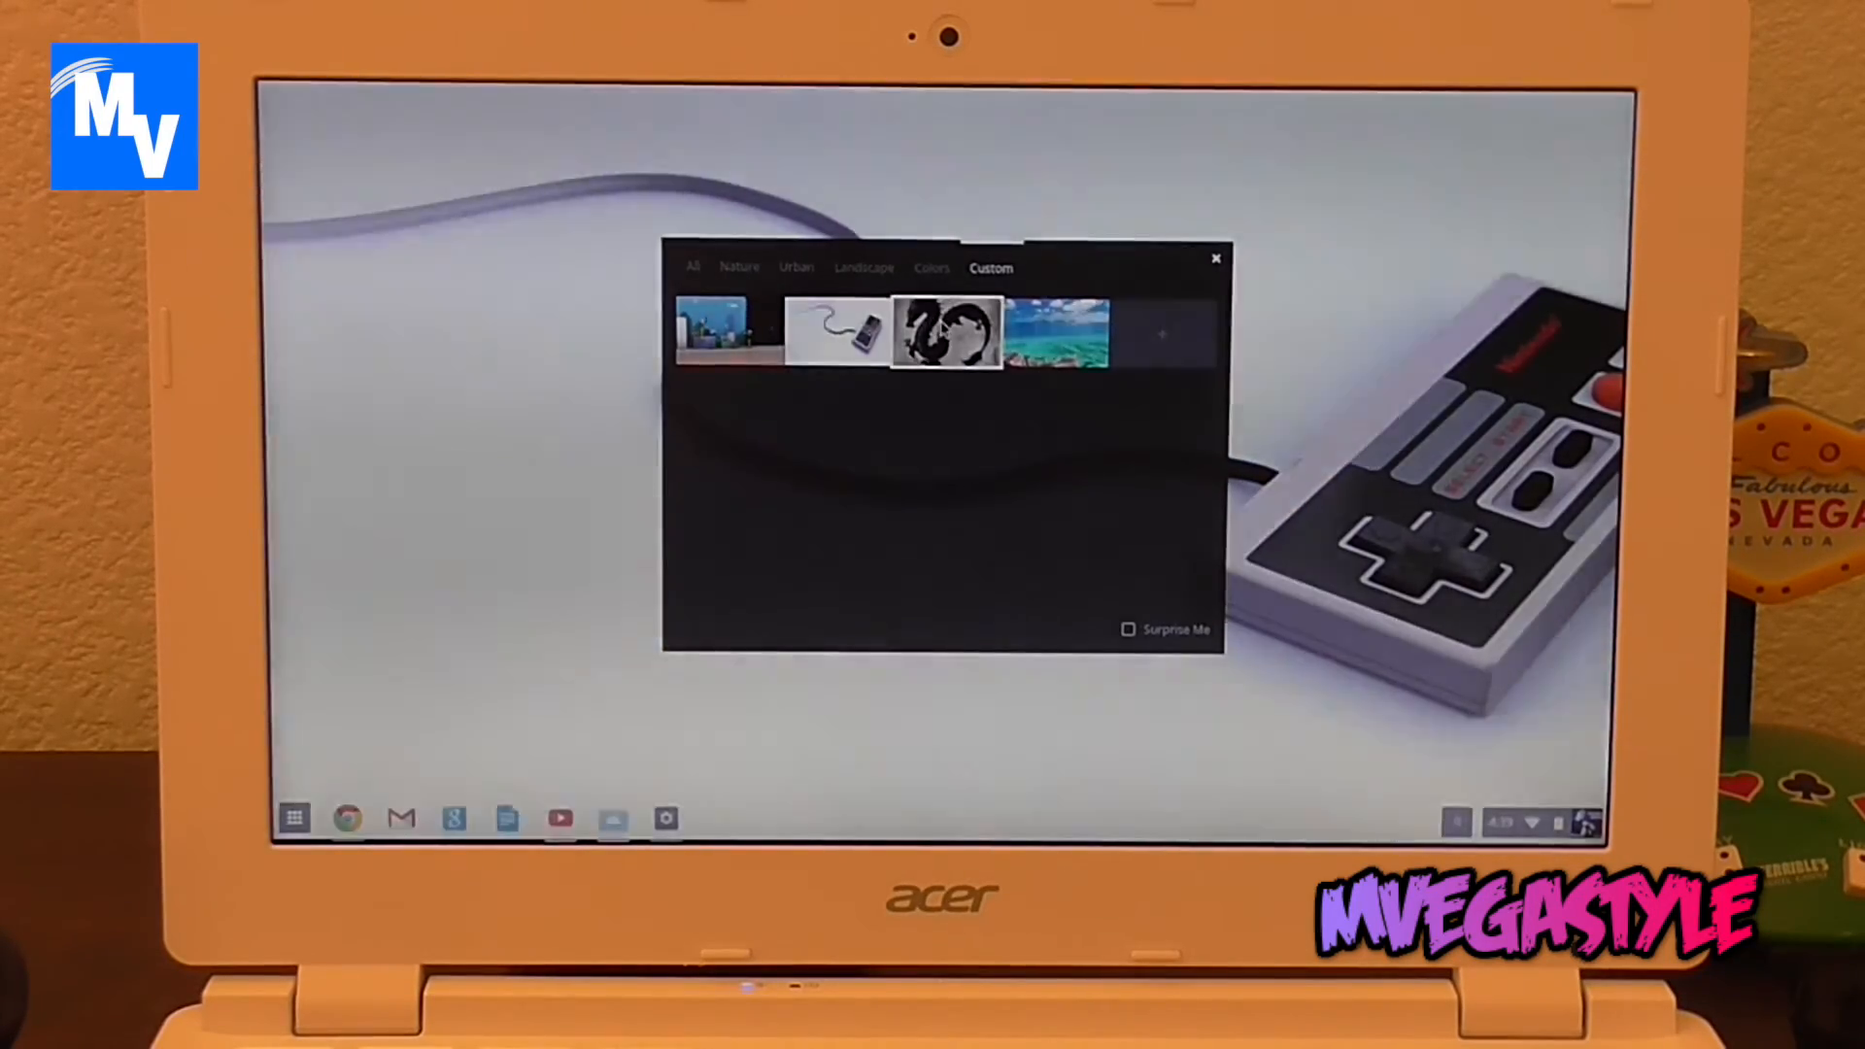
# - Set the dragon picture as wallpaper, then switch to a custom photo of trees at dusk
pyautogui.click(945, 335)
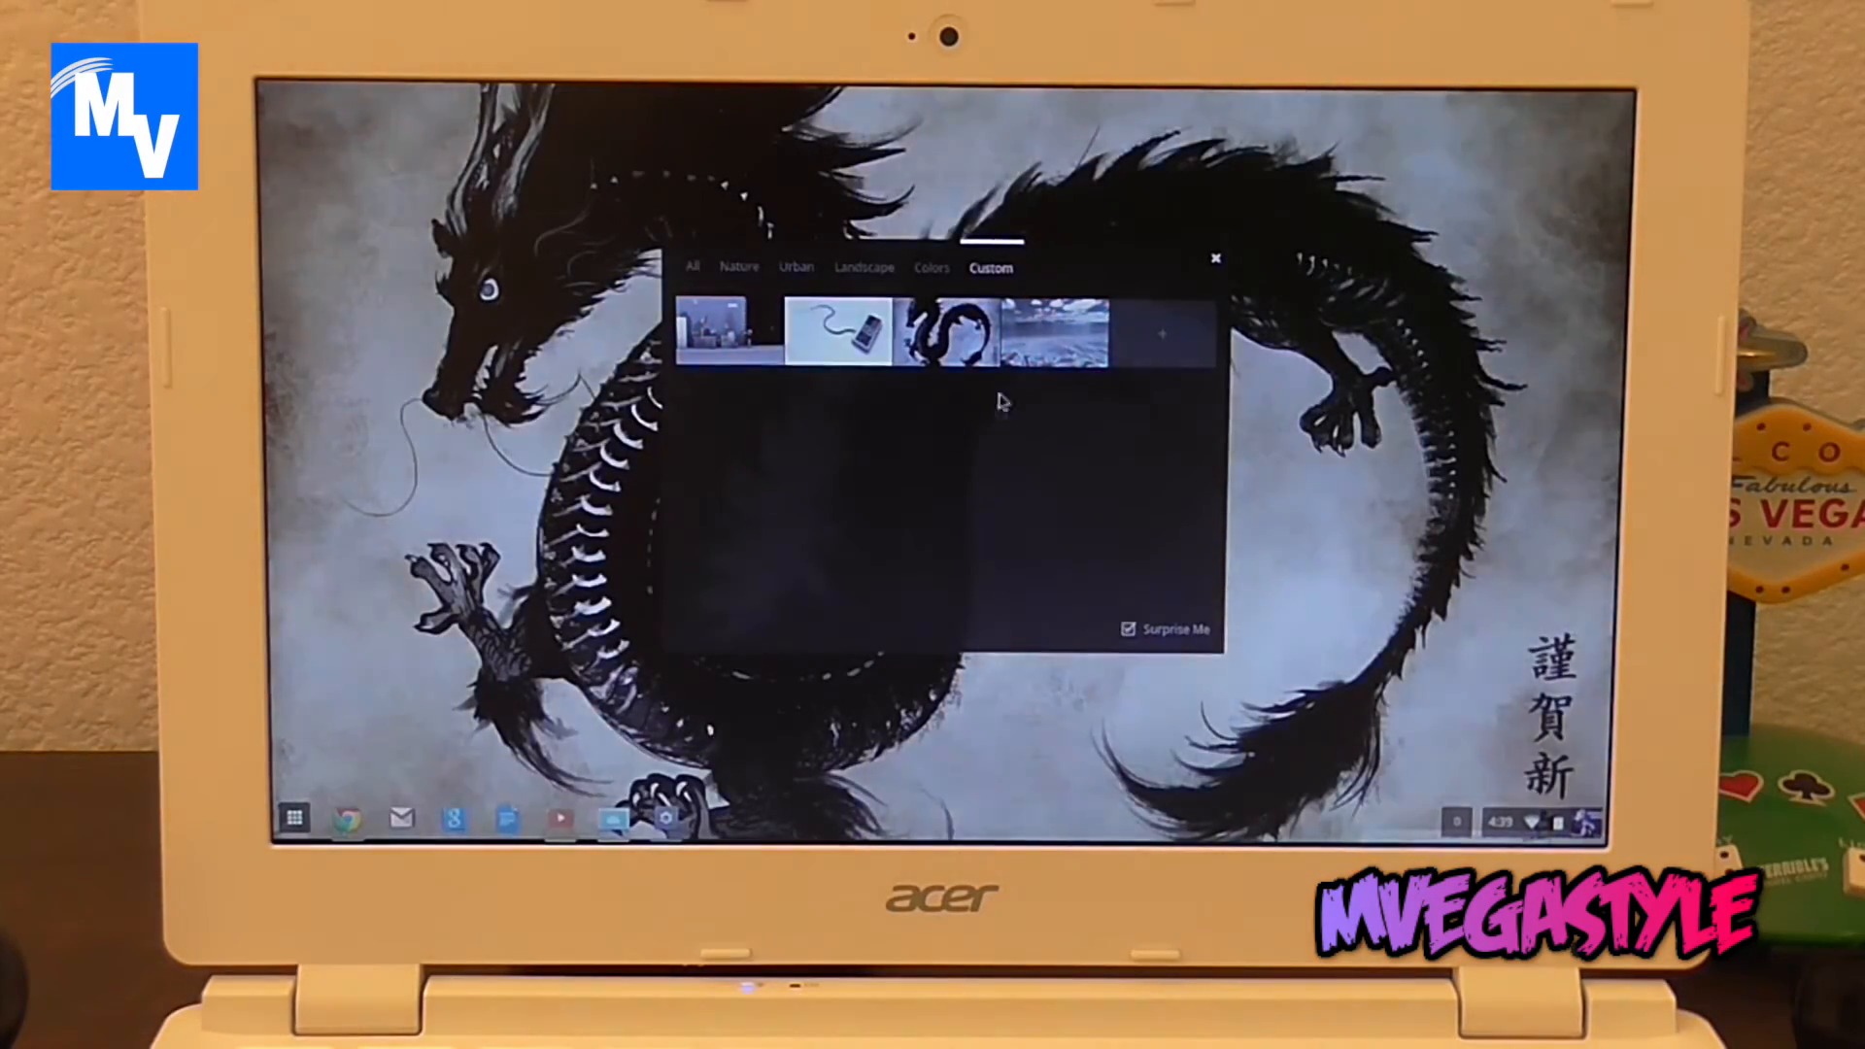
pyautogui.click(723, 335)
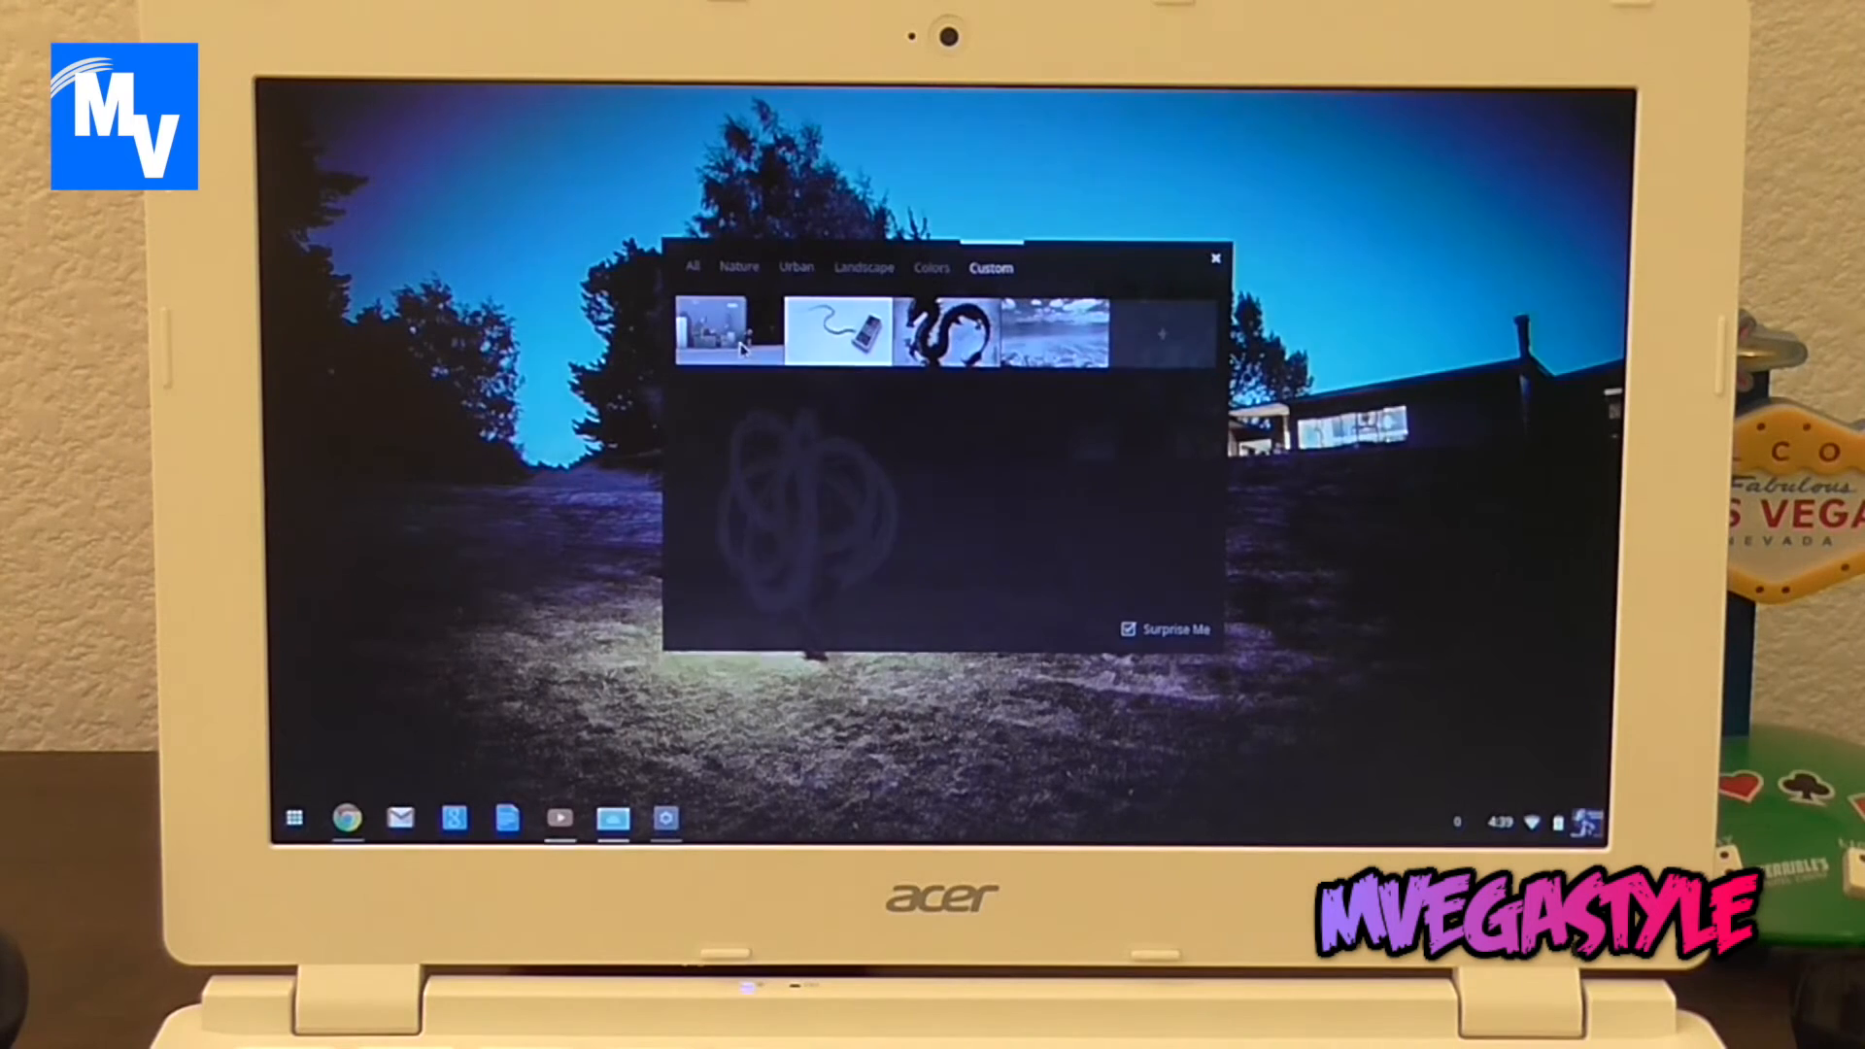